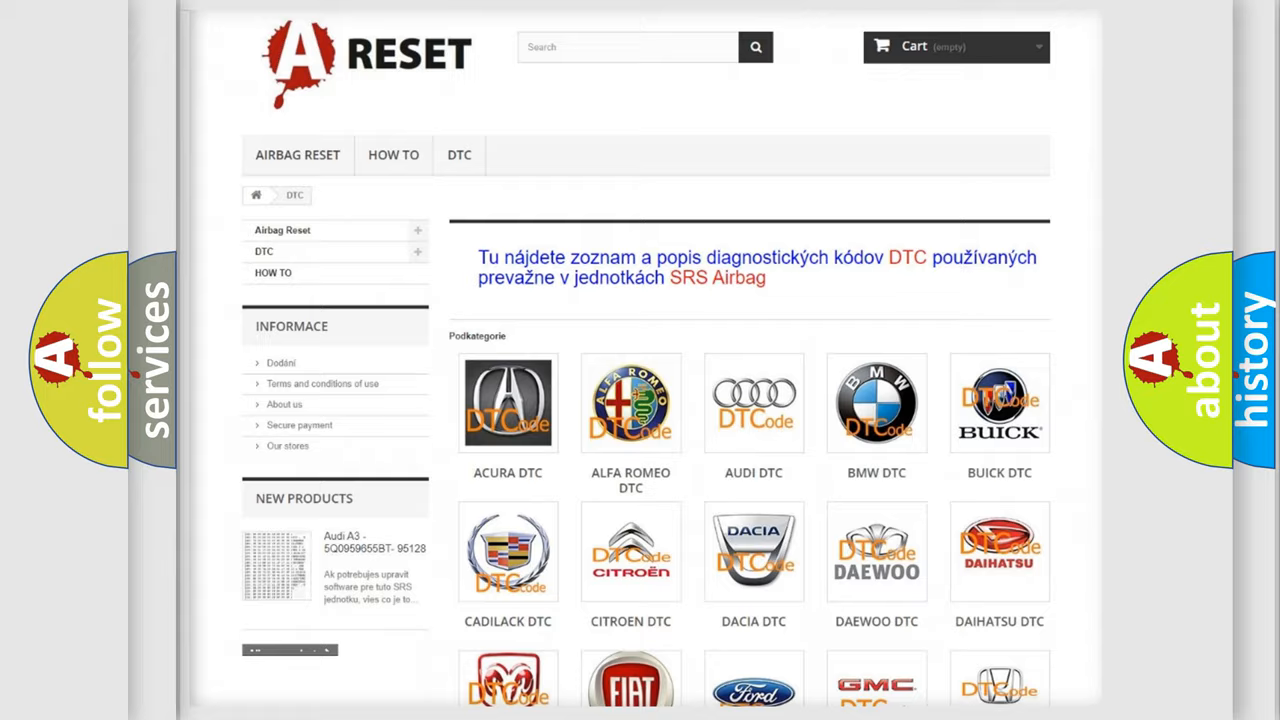
# - Scroll the DTC brand grid and open the GMC tile's airbag fault-code page (B0002, B0012)
pyautogui.scroll(-3)
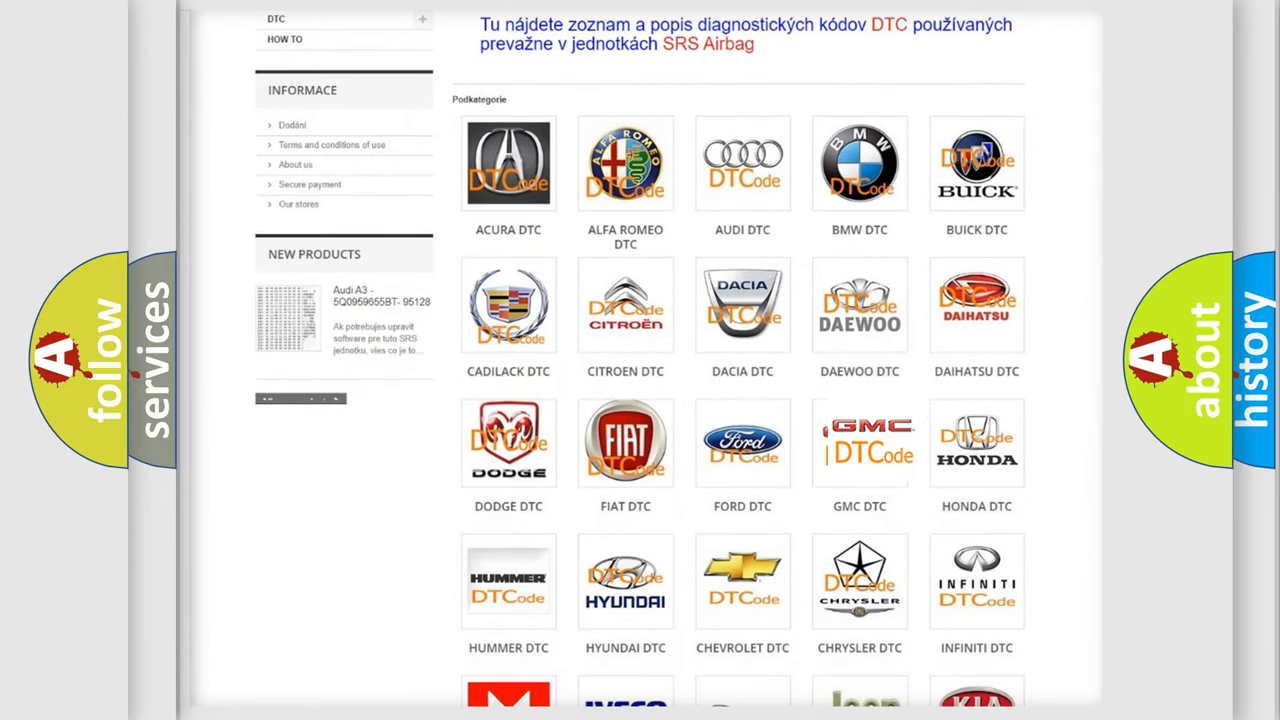
pyautogui.click(859, 442)
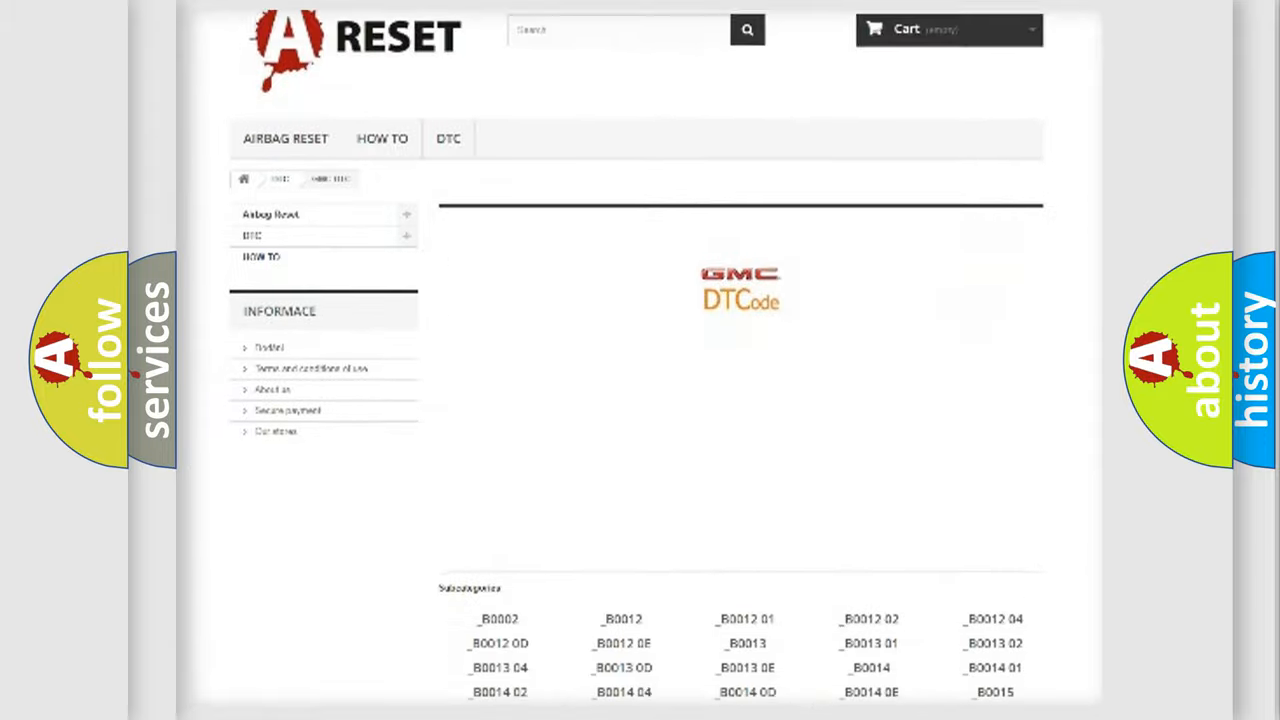